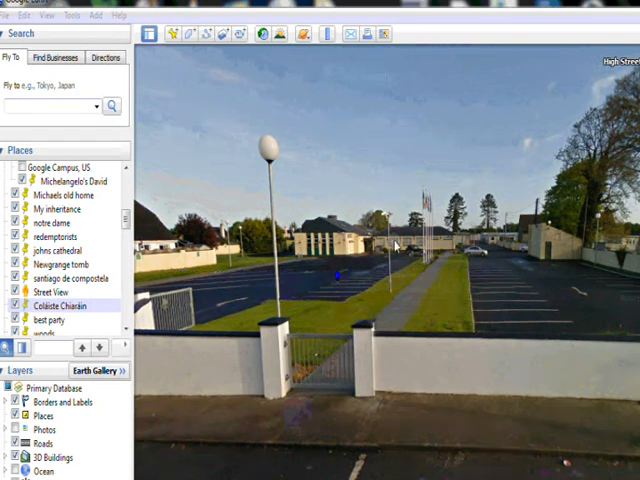
pyautogui.moveTo(425, 250)
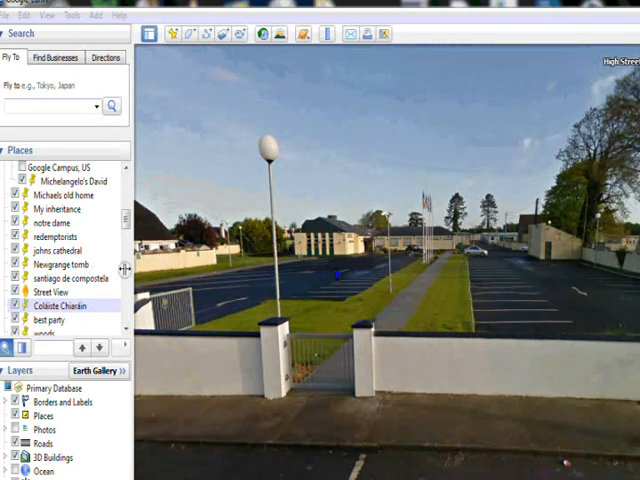
# - Select Newgrange, then fly from the school toward the 'santiago de compostela' placemark
pyautogui.click(55, 259)
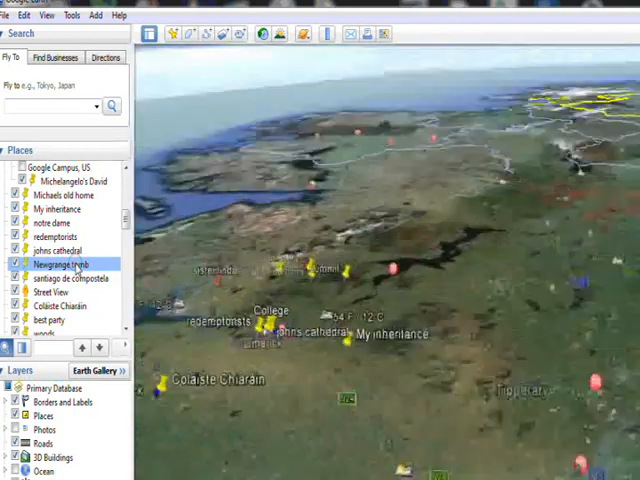
pyautogui.doubleClick(60, 264)
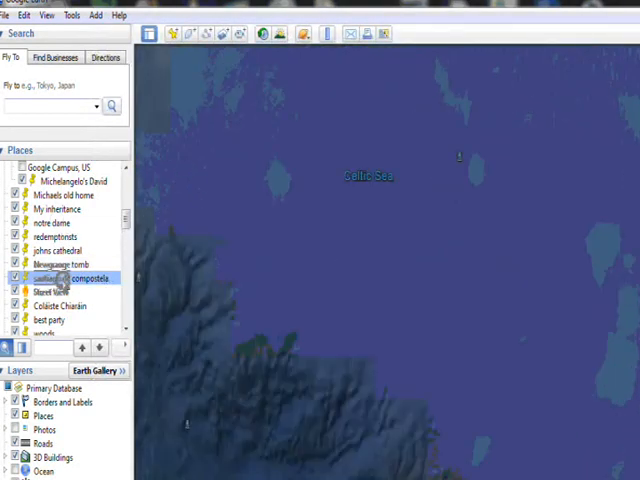
# - Finish the flight to Santiago de Compostela and zoom in on the city
pyautogui.doubleClick(65, 277)
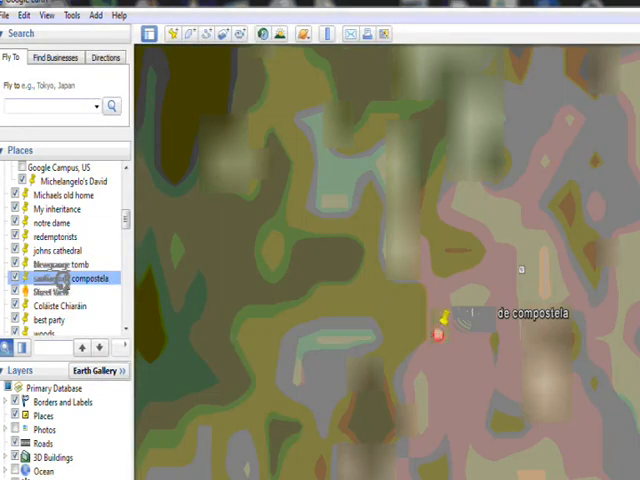
pyautogui.doubleClick(63, 277)
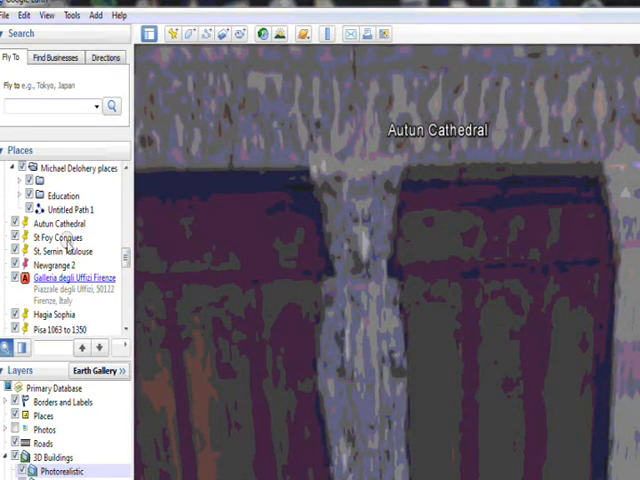
# - Fly on to the 'Chartres Cathedral 1194 to 1260' placemark for an aerial view
pyautogui.scroll(-3)
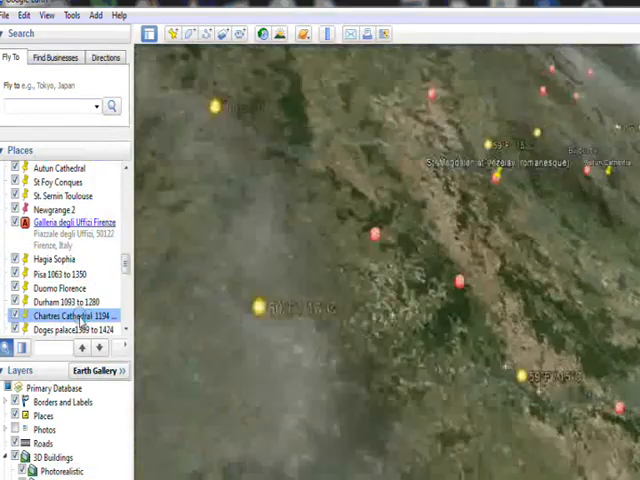
pyautogui.doubleClick(68, 315)
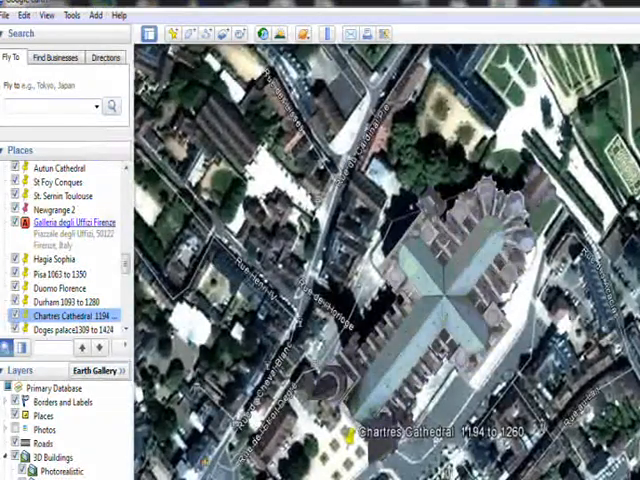